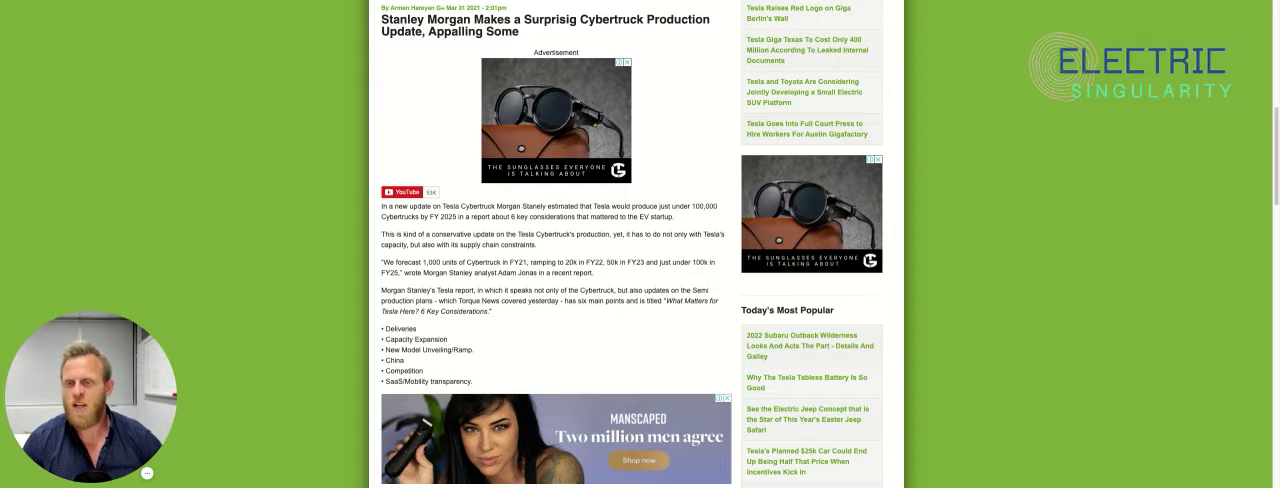
# Step: Scroll past the Morgan Stanley forecast to the six bulleted points and the Ford paragraph
pyautogui.scroll(-3)
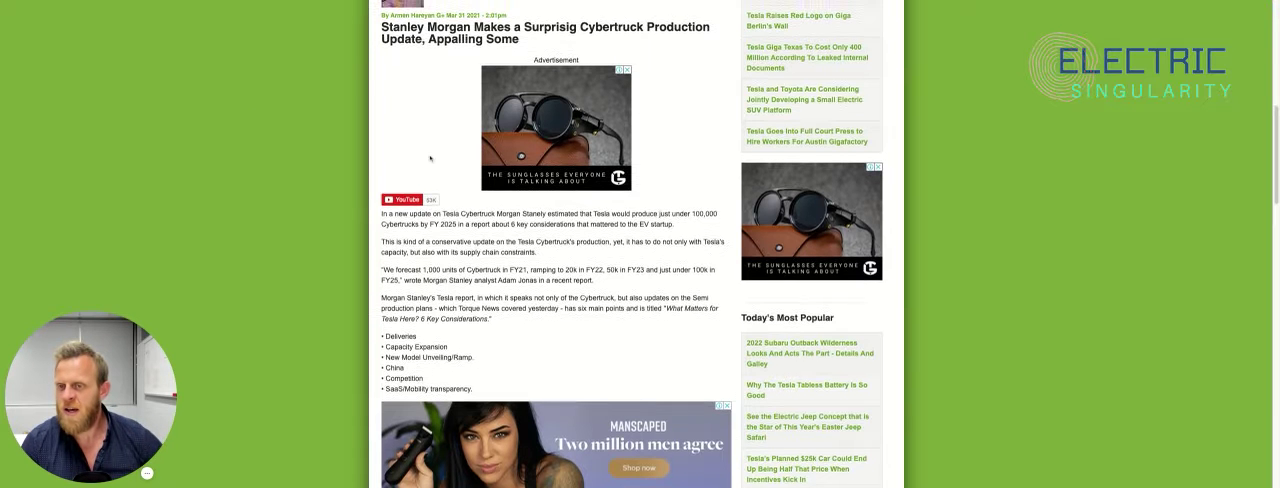
pyautogui.scroll(-3)
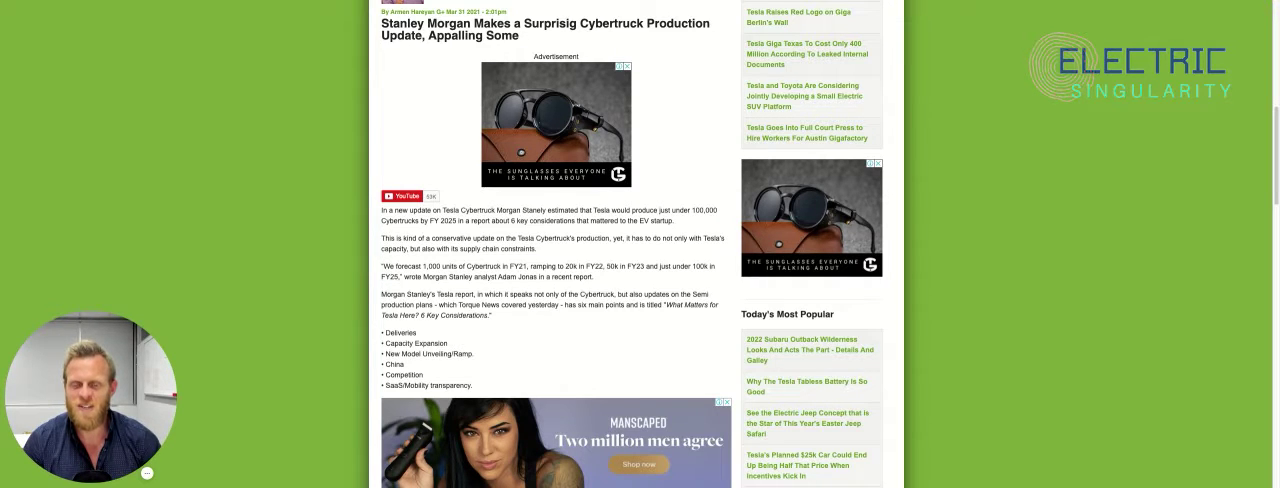
pyautogui.scroll(-3)
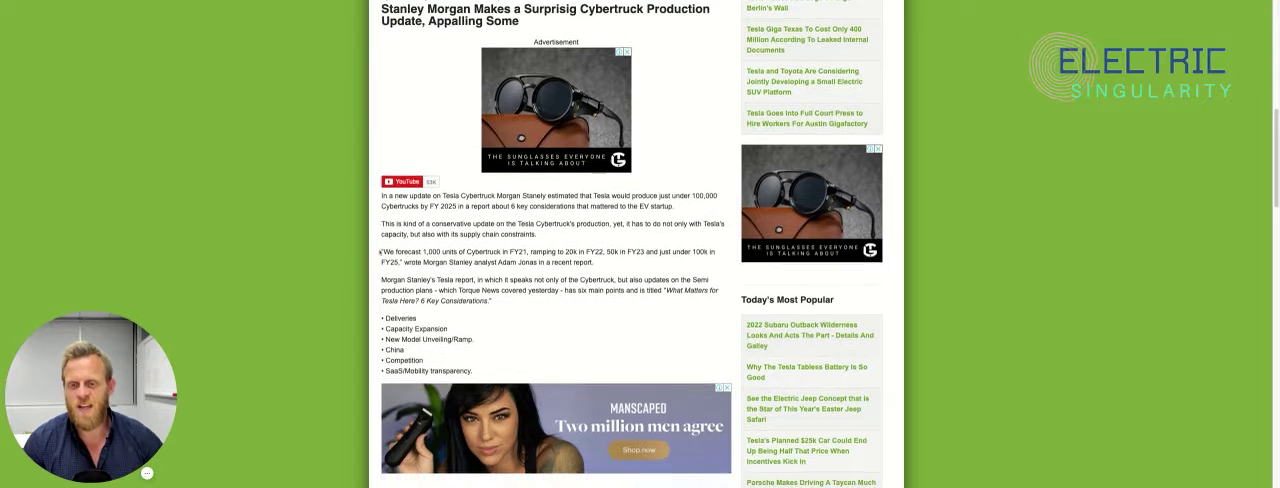
pyautogui.scroll(-3)
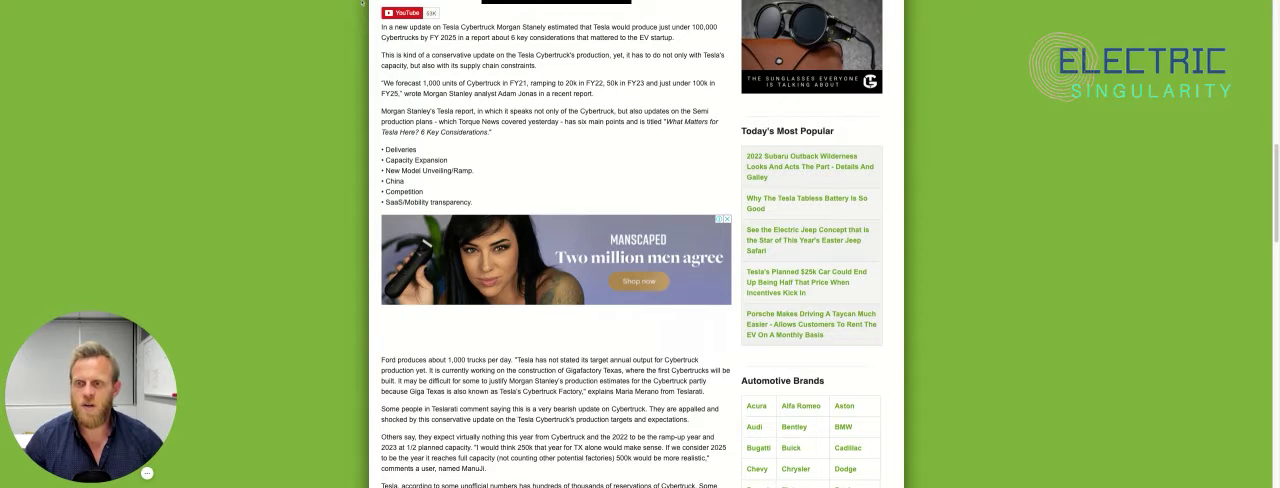
pyautogui.scroll(-3)
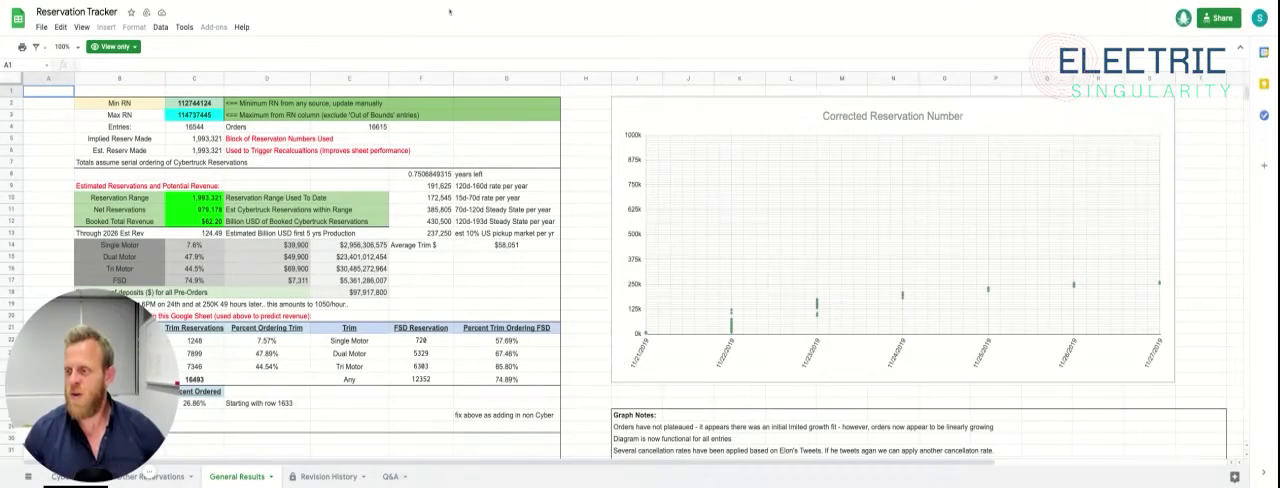
pyautogui.scroll(-3)
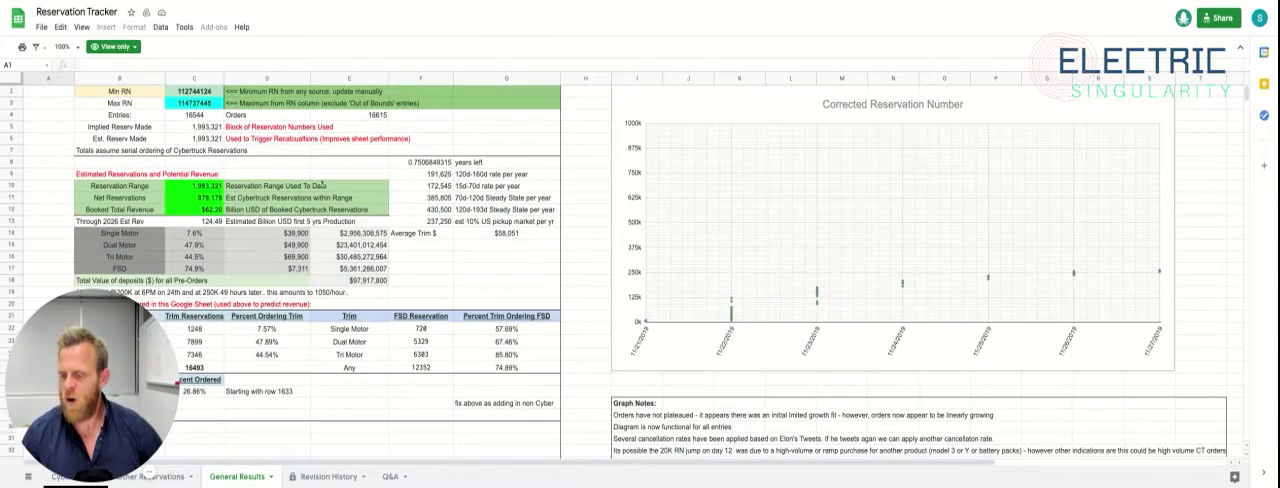
pyautogui.scroll(-3)
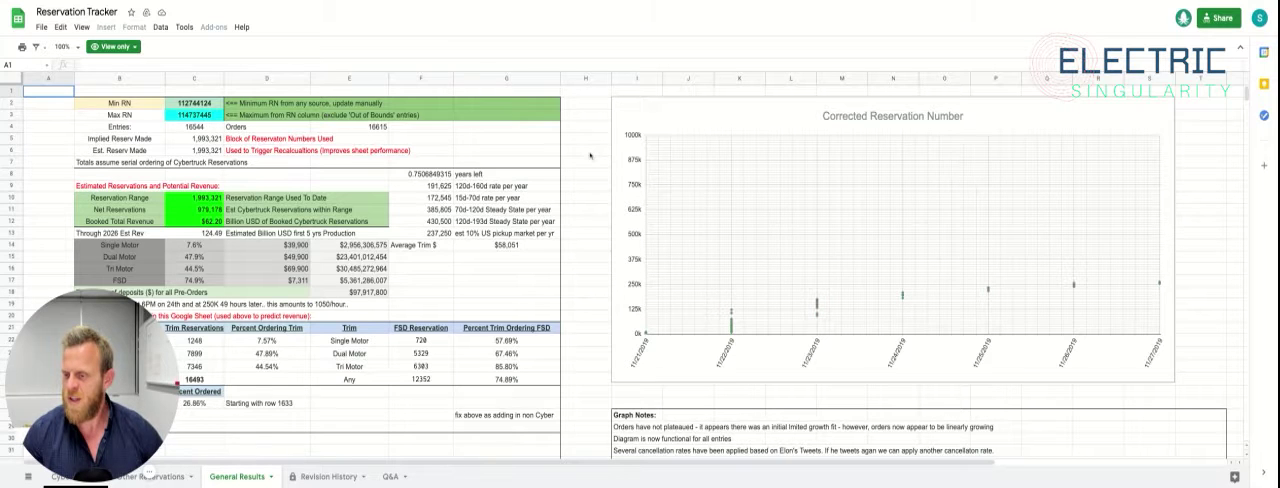
pyautogui.scroll(-3)
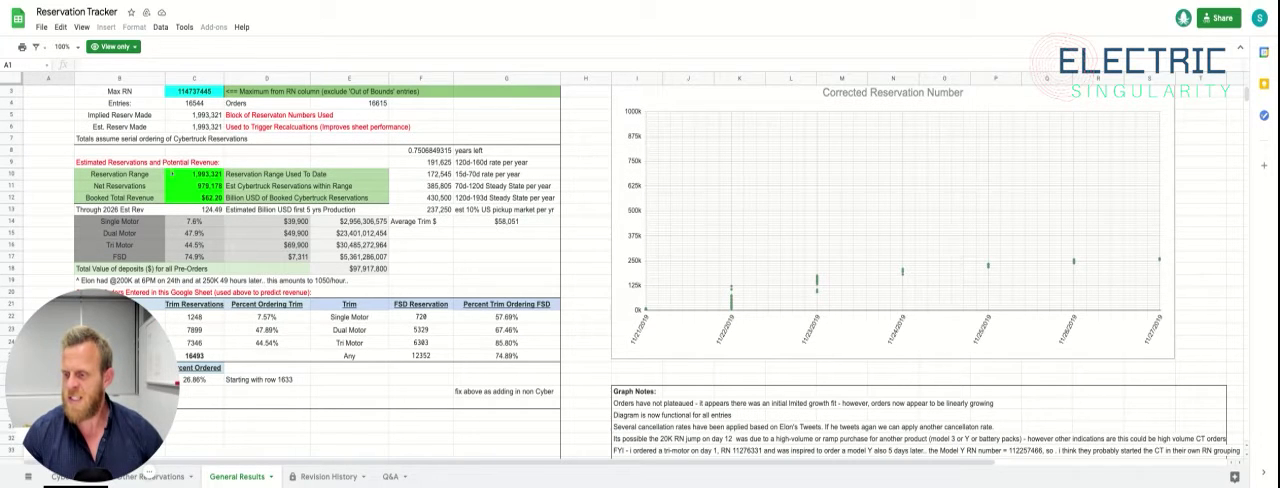
pyautogui.click(118, 162)
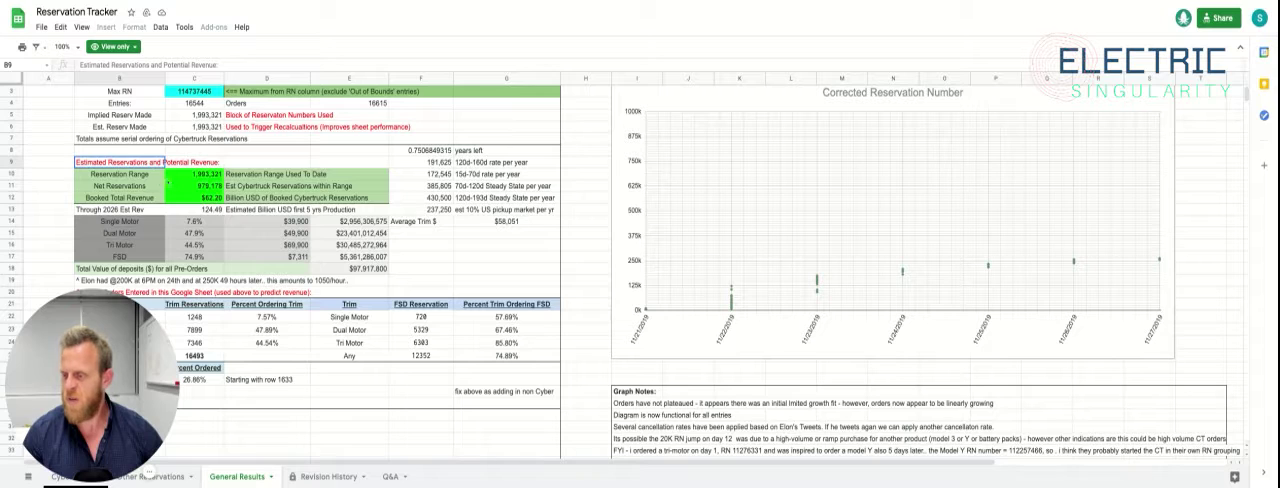
pyautogui.click(119, 186)
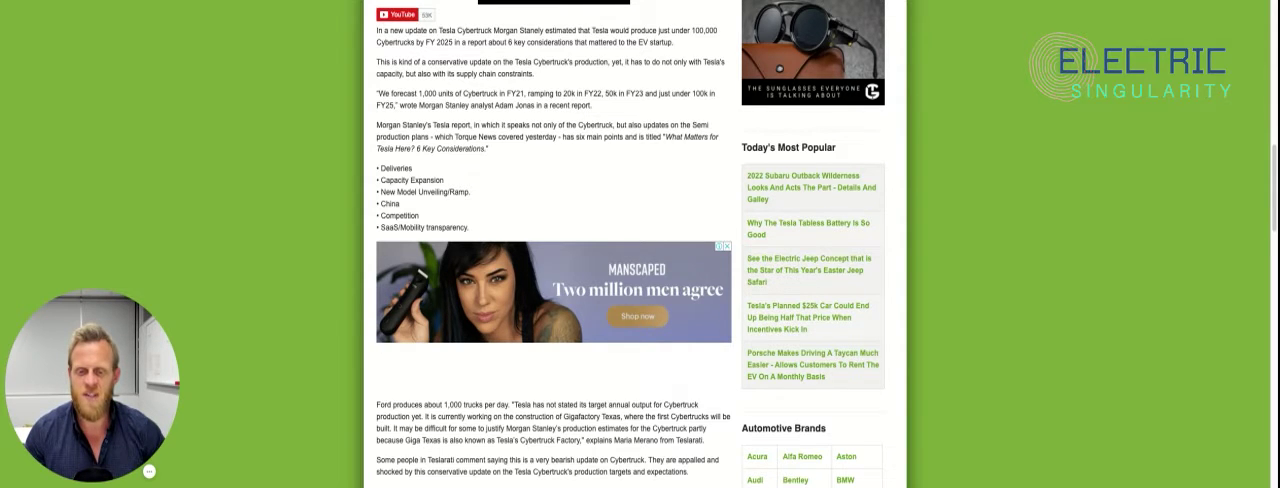
# Step: Scroll to the Morgan Stanley under-100,000 Cybertruck estimate and its six key considerations
pyautogui.scroll(-3)
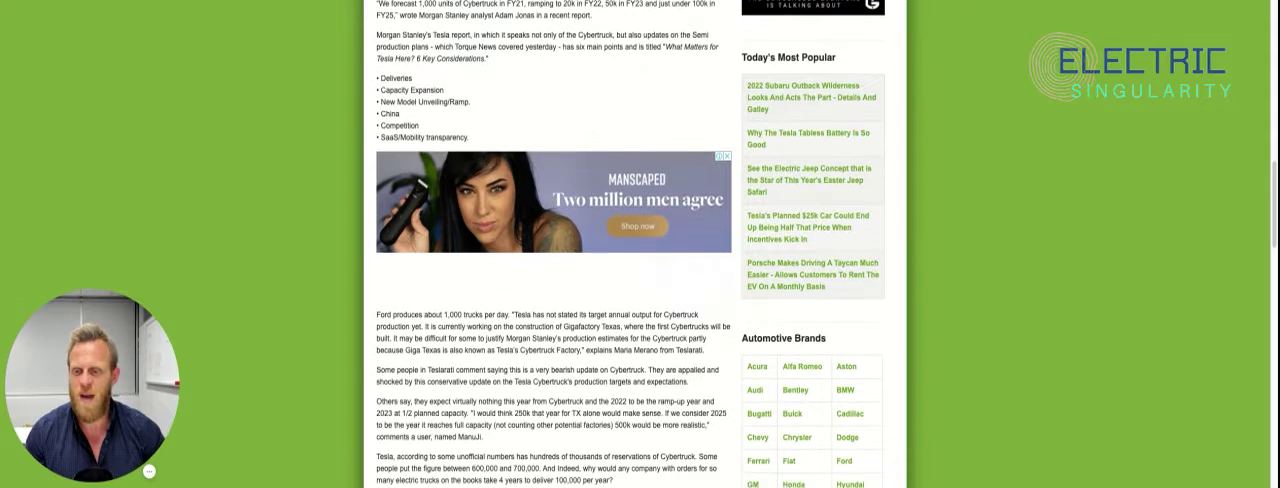
pyautogui.scroll(-3)
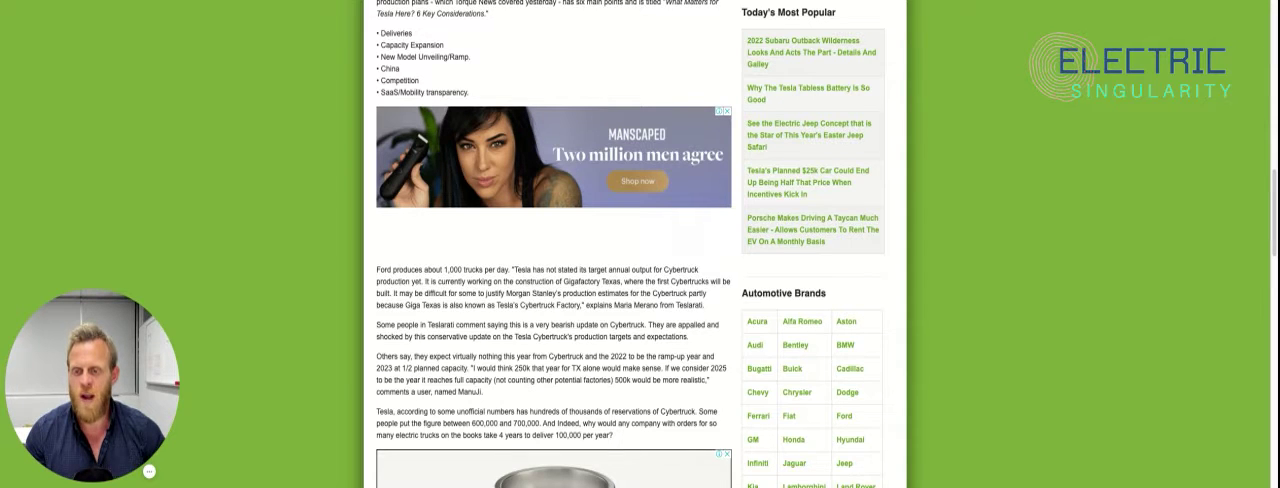
pyautogui.scroll(-3)
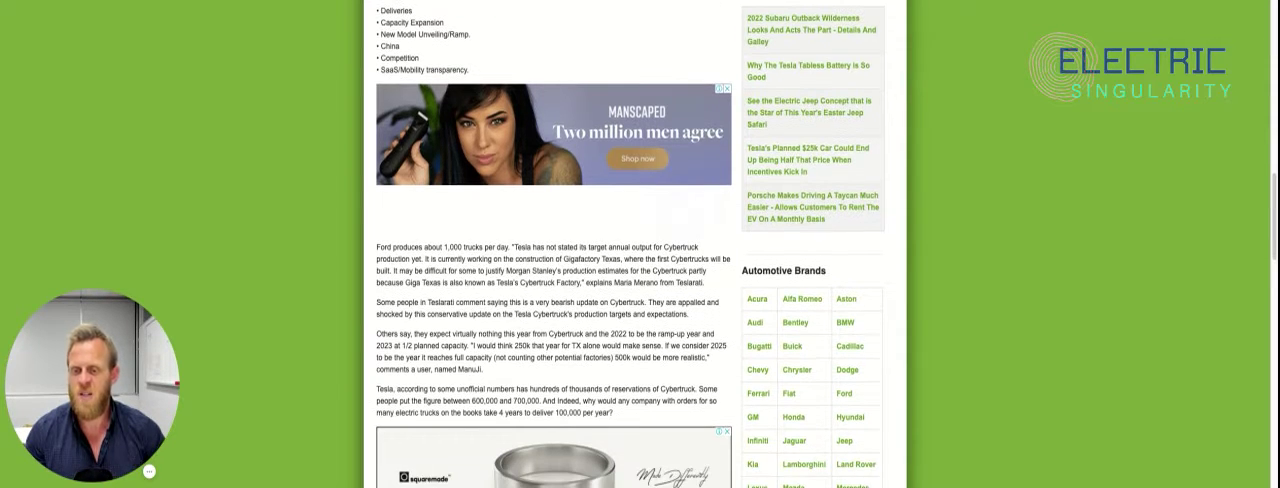
pyautogui.scroll(-3)
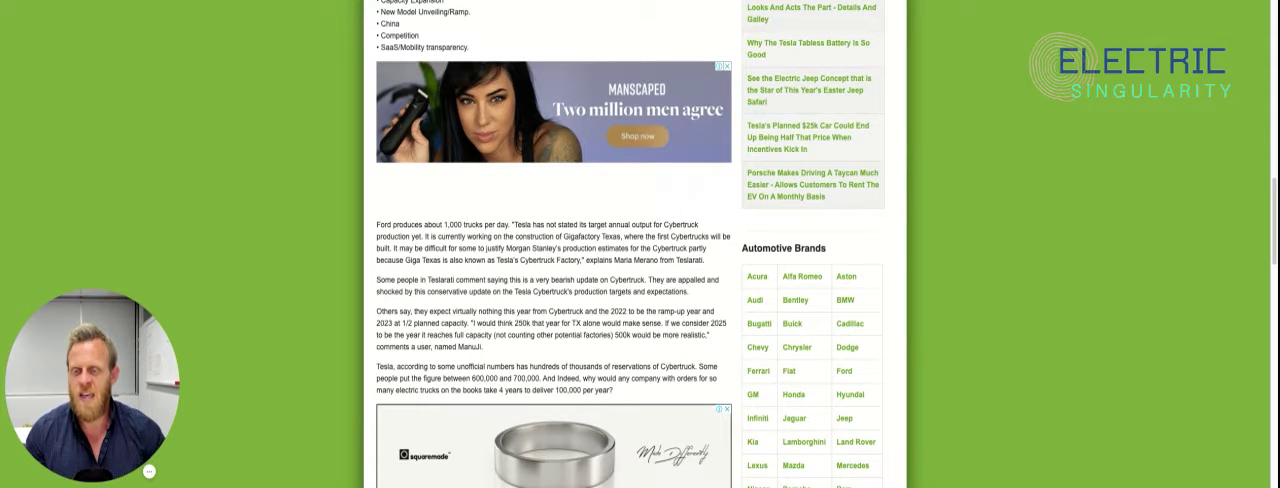
pyautogui.scroll(-3)
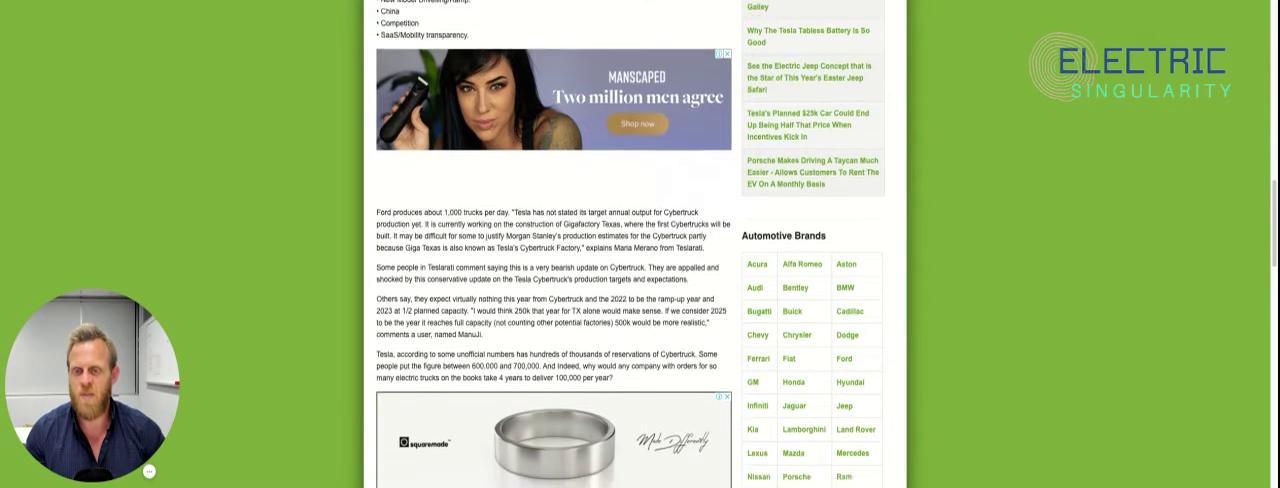
pyautogui.scroll(-3)
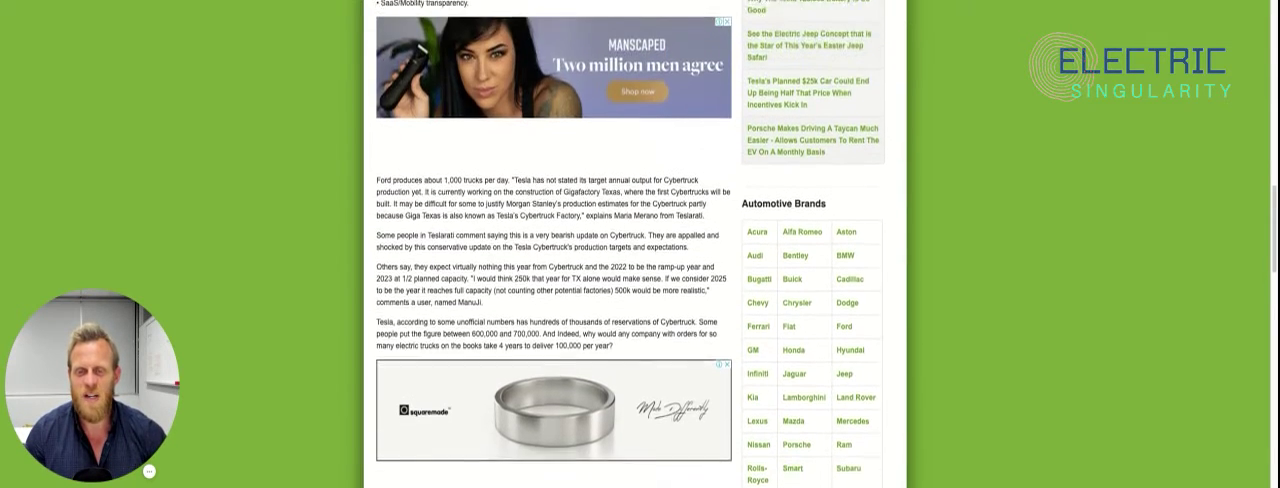
pyautogui.scroll(3)
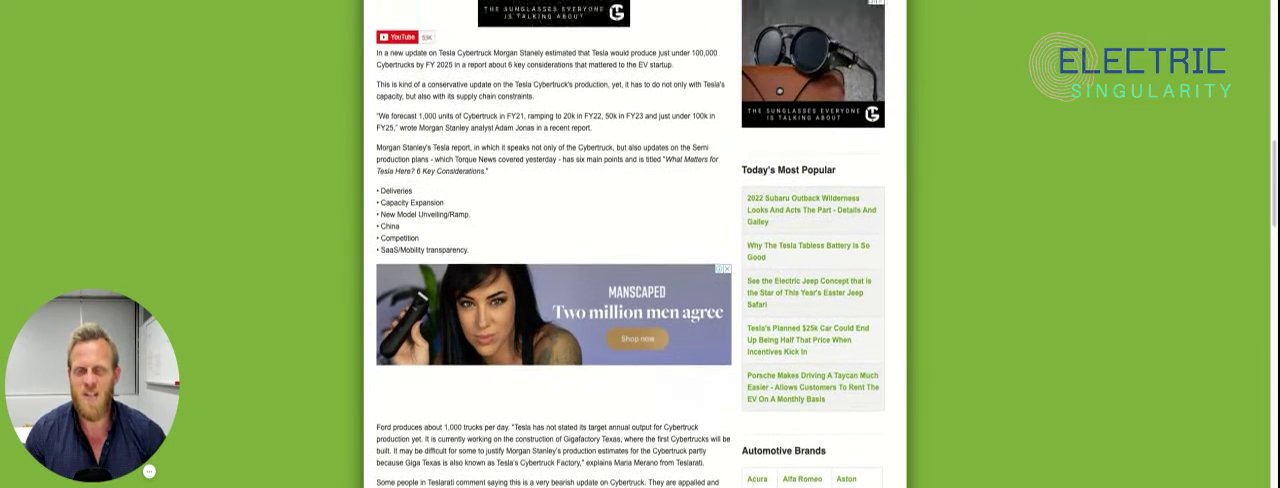
pyautogui.scroll(-3)
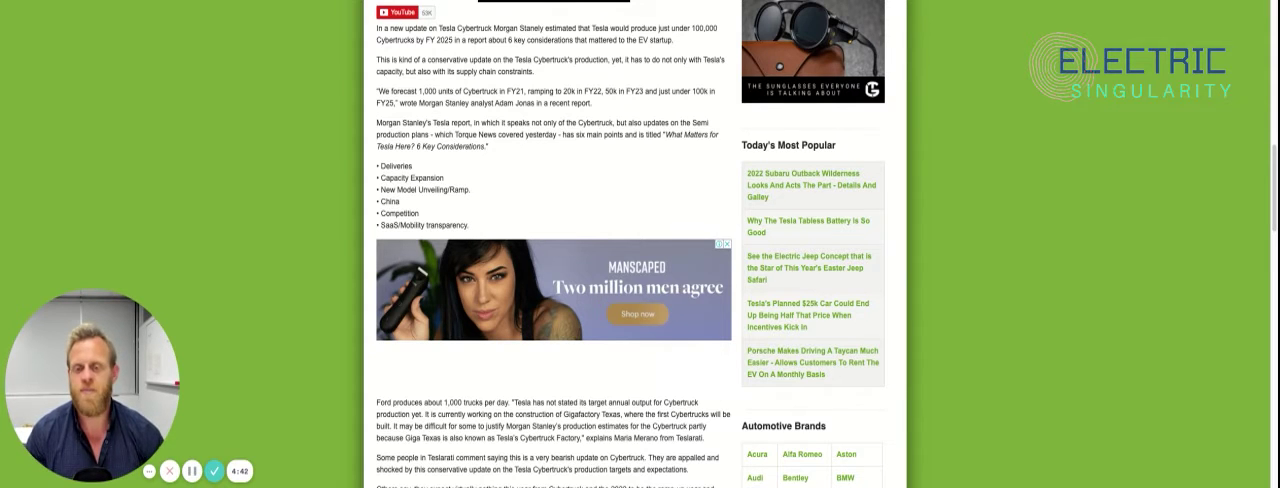
# Step: Scroll past the ring advert to the 100,000-per-year estimate, Gigafactory hiring news and author bio
pyautogui.scroll(-3)
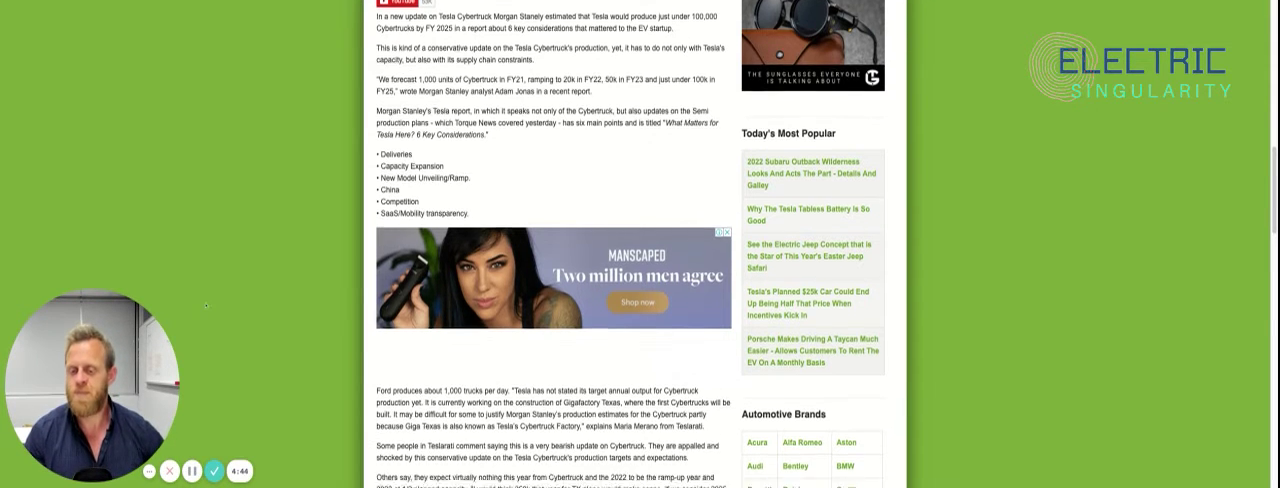
pyautogui.scroll(-3)
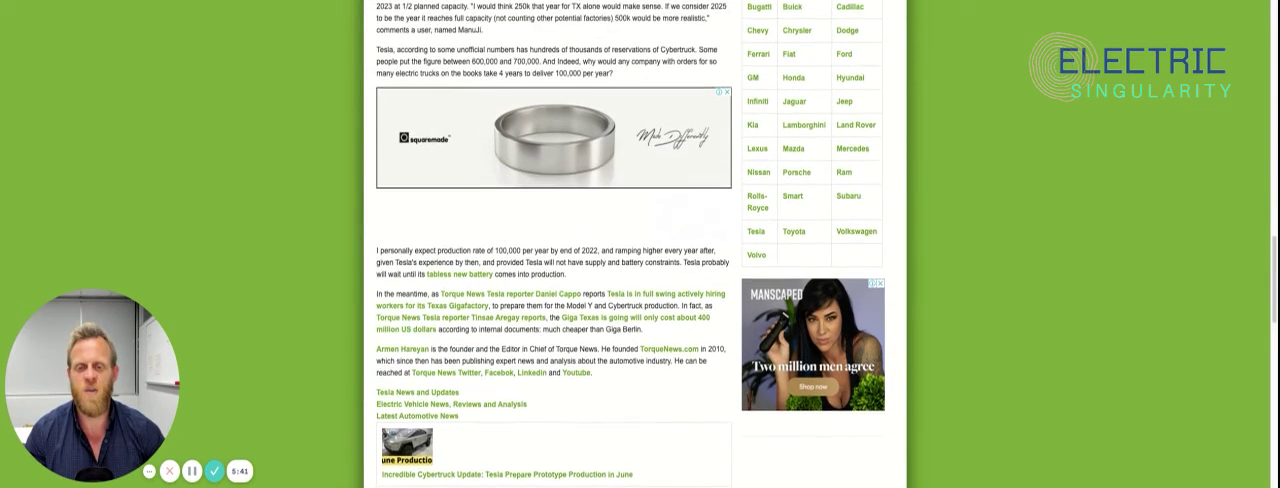
pyautogui.scroll(3)
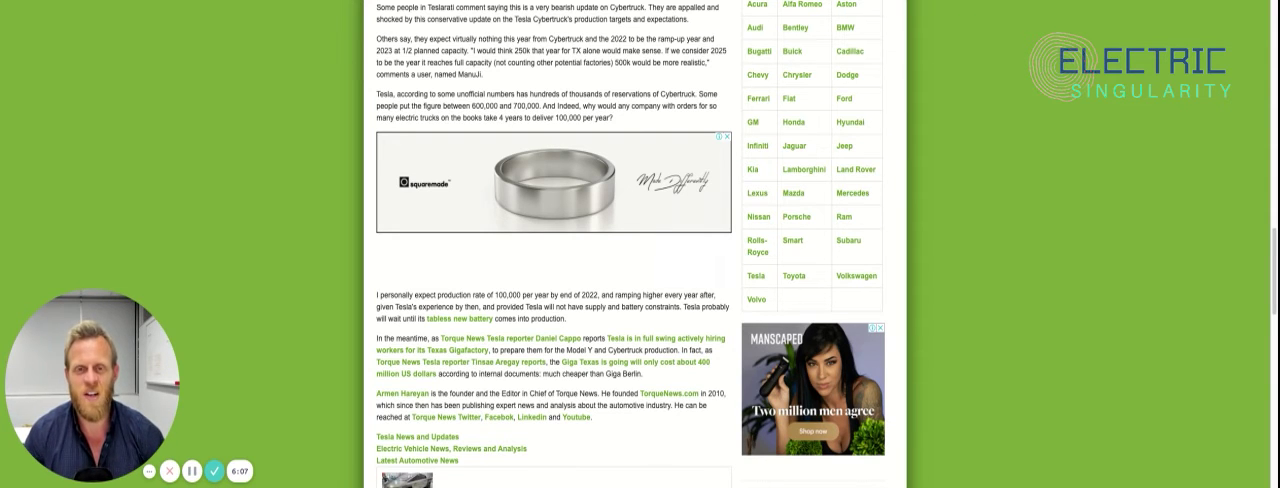
pyautogui.scroll(-3)
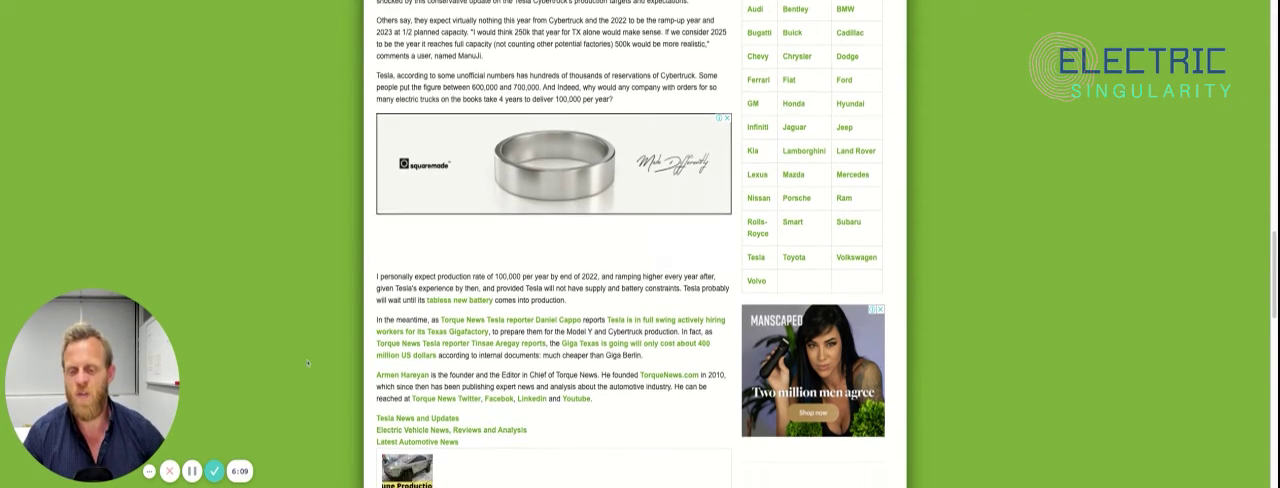
# Step: Scroll past the author bio to the Latest Automotive News Cybertruck links and comment form
pyautogui.scroll(-3)
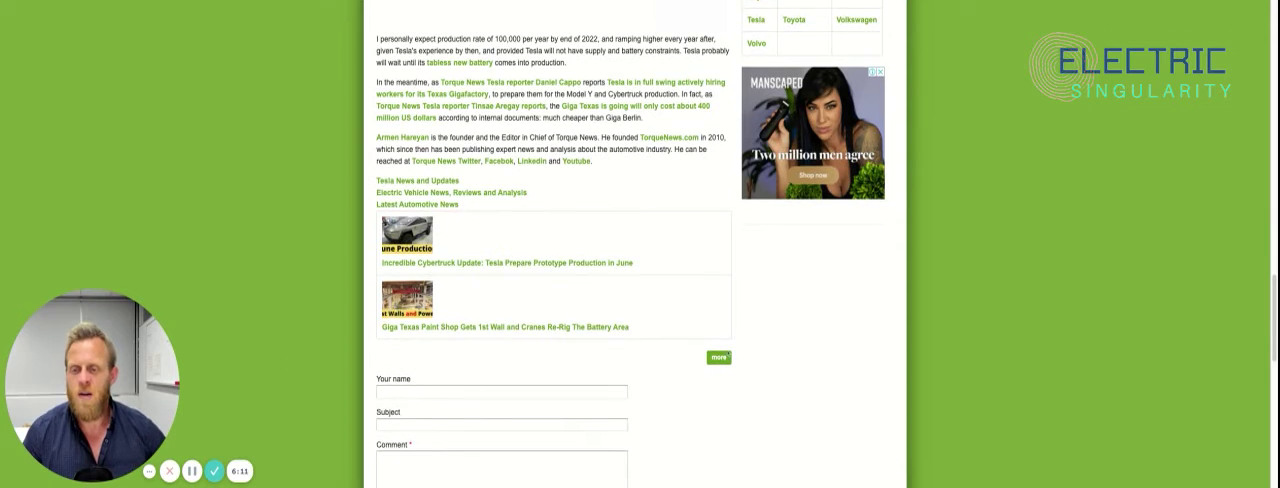
pyautogui.moveTo(868, 383)
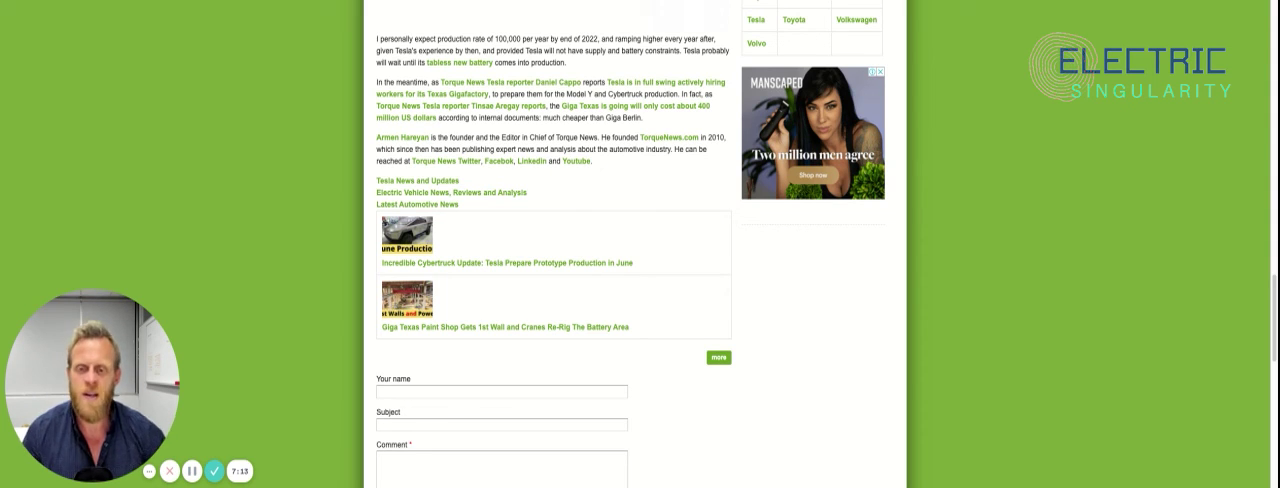
# Step: Scroll through the Featured Video section and back to the article headline and opening estimate
pyautogui.scroll(-3)
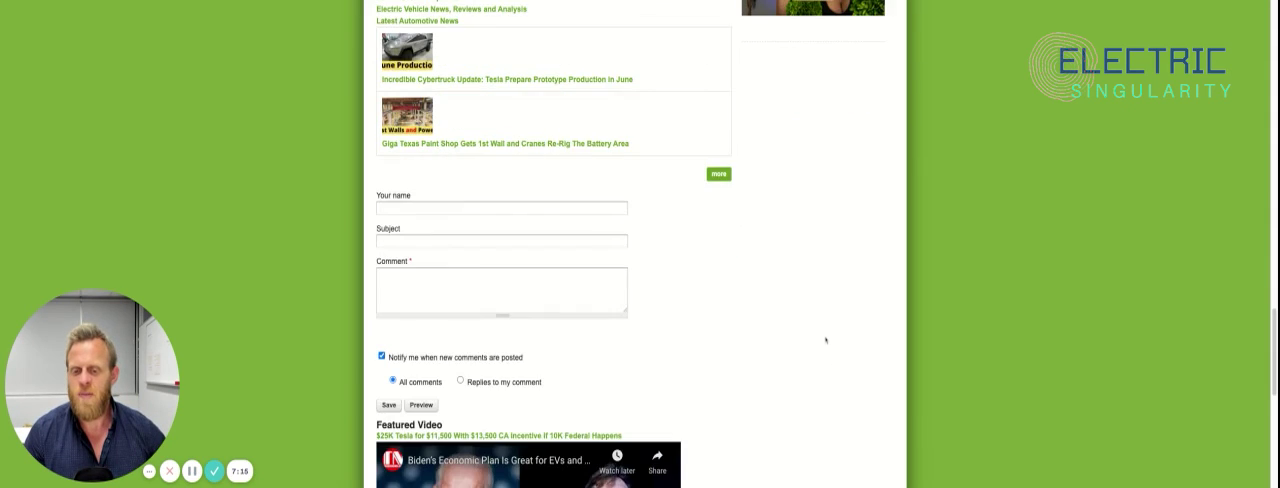
pyautogui.scroll(-3)
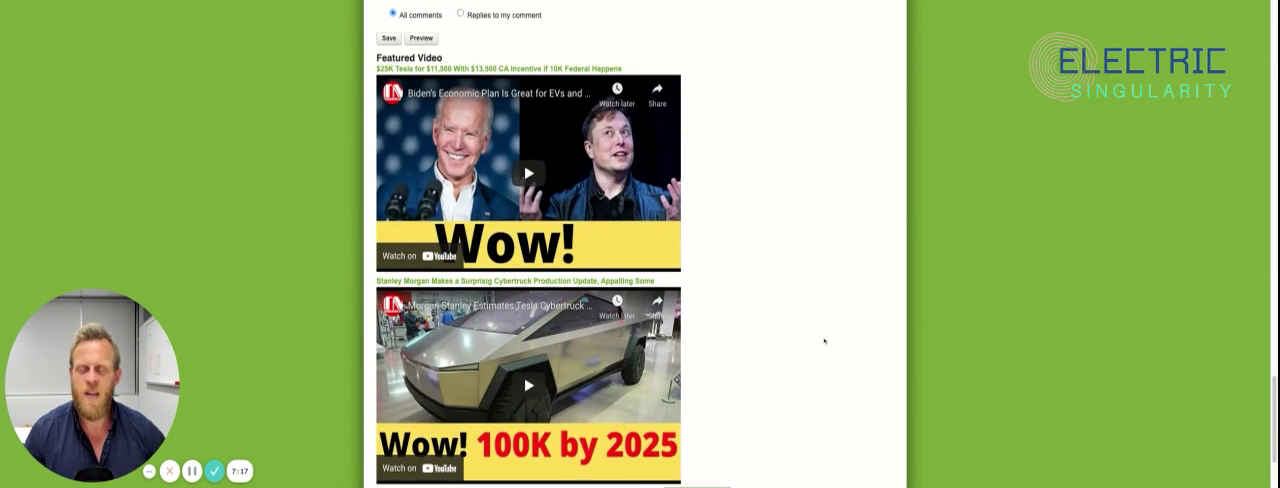
pyautogui.scroll(-3)
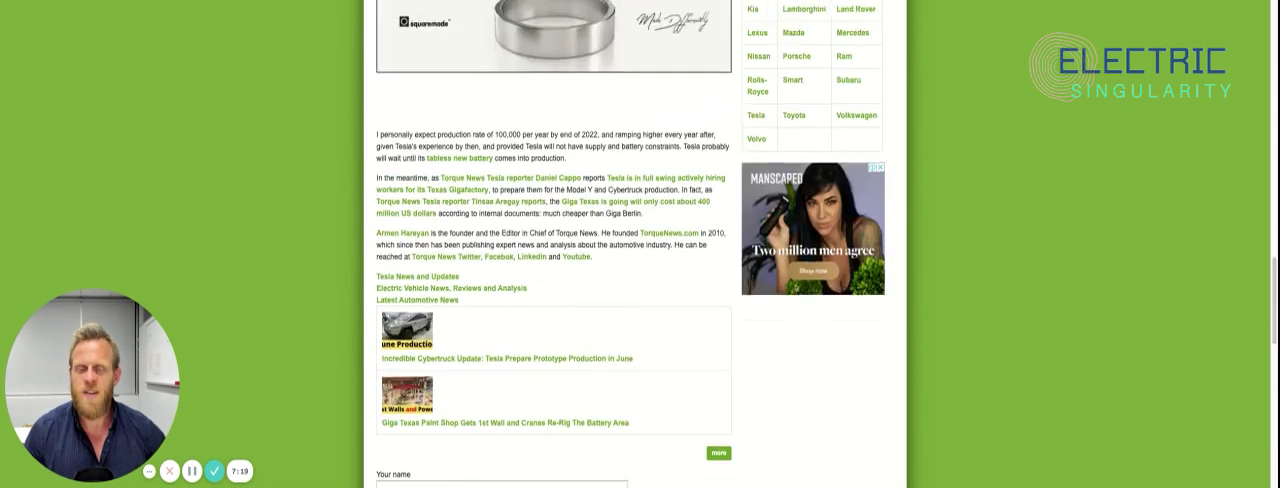
pyautogui.scroll(-3)
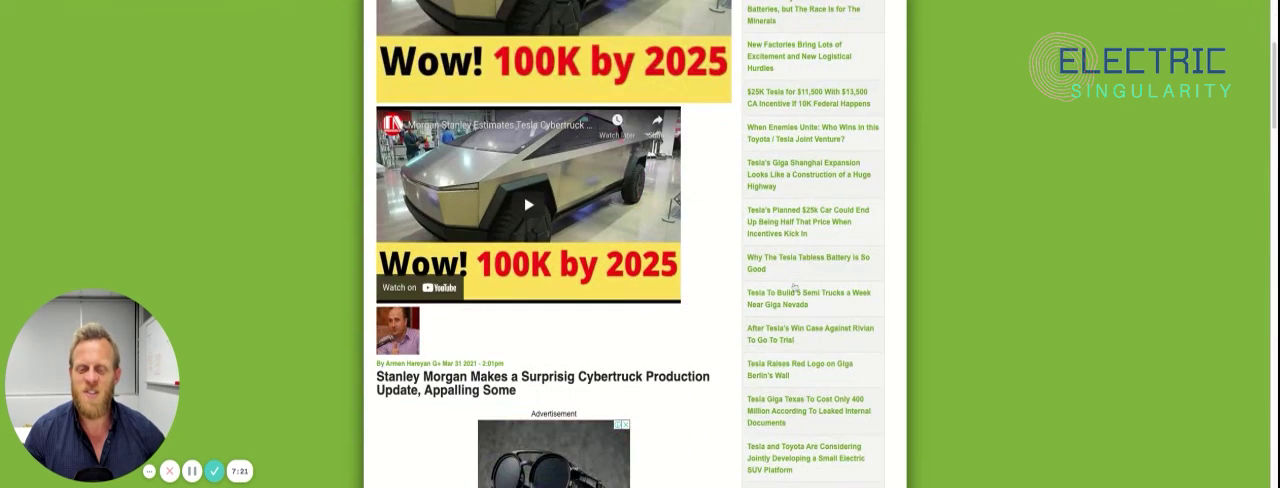
pyautogui.scroll(-3)
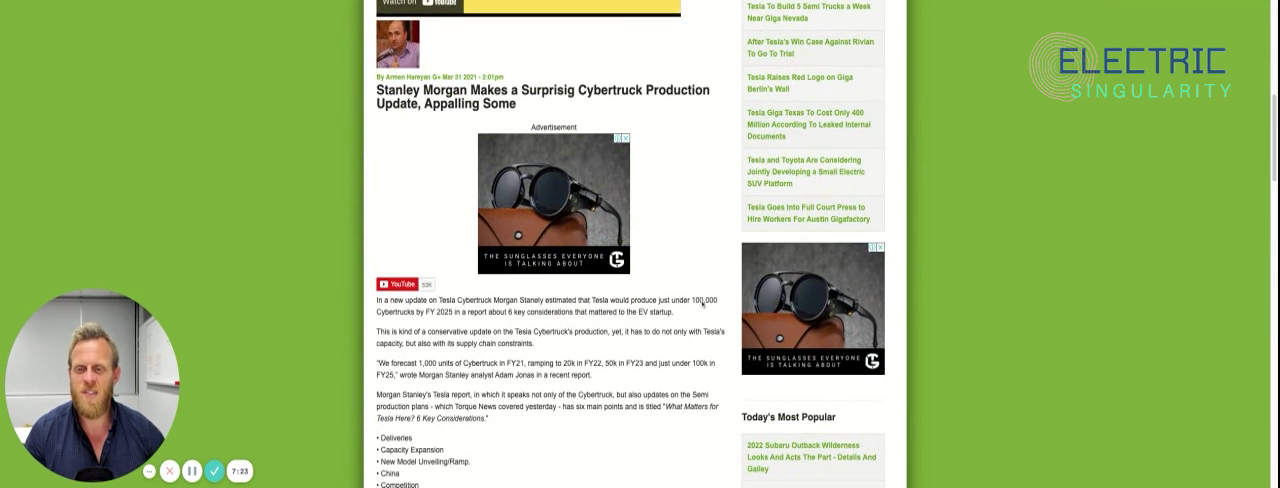
pyautogui.scroll(-3)
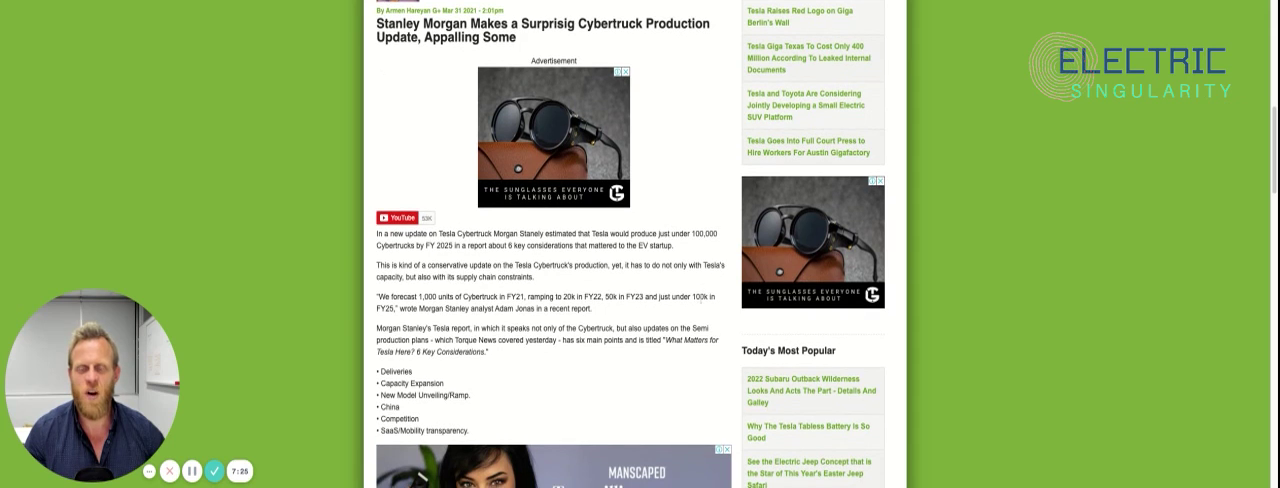